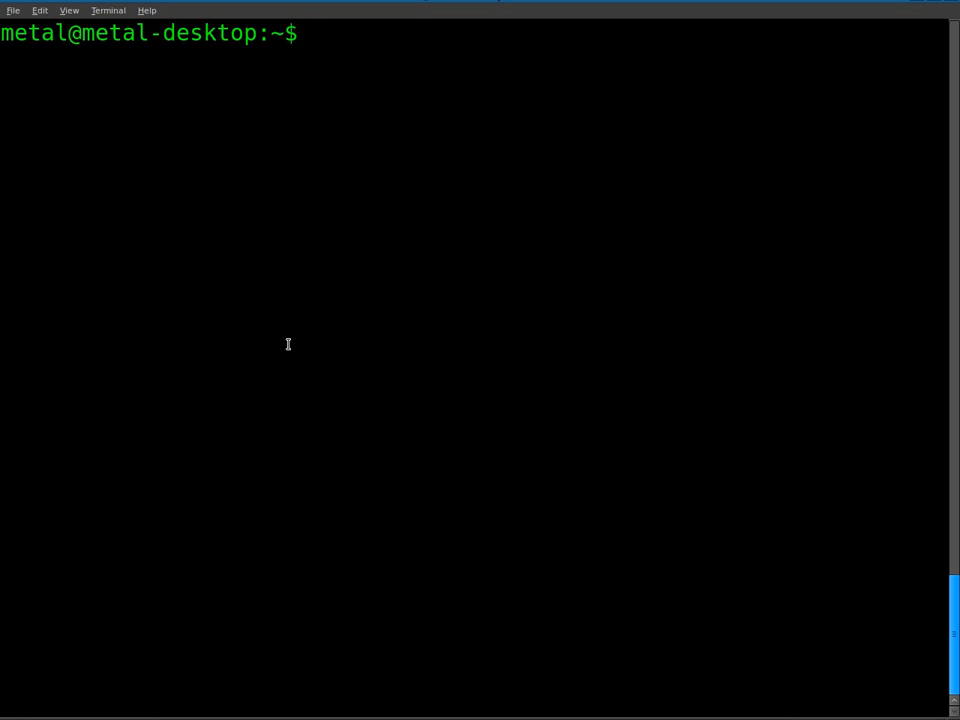
# Run gnome-screensaver-command with no arguments and return to a fresh prompt.
pyautogui.write('gn')
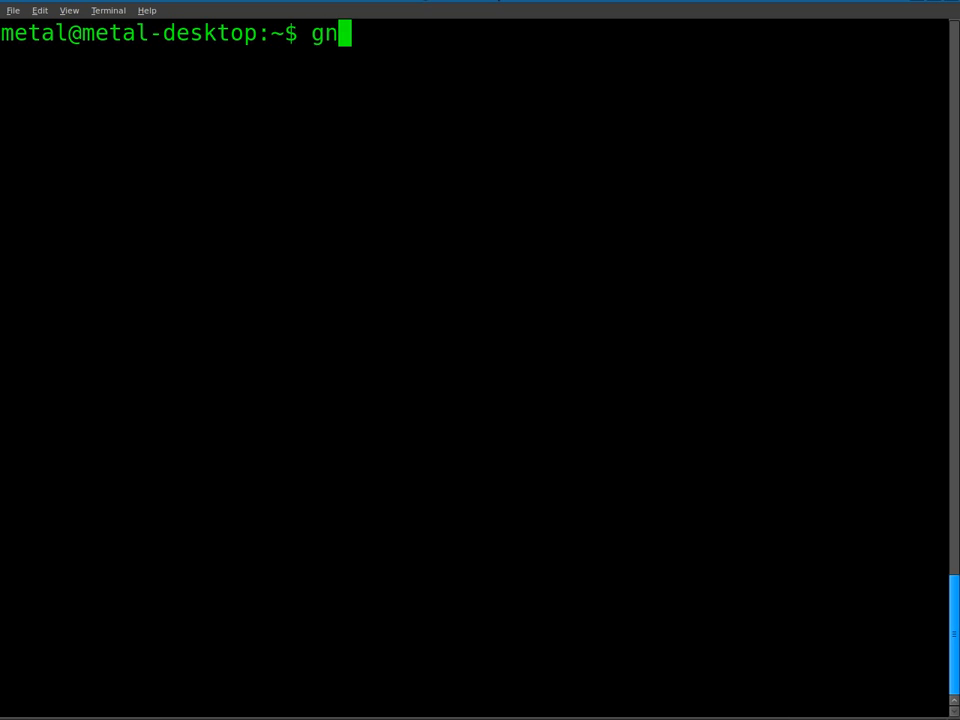
pyautogui.write('ome-scre')
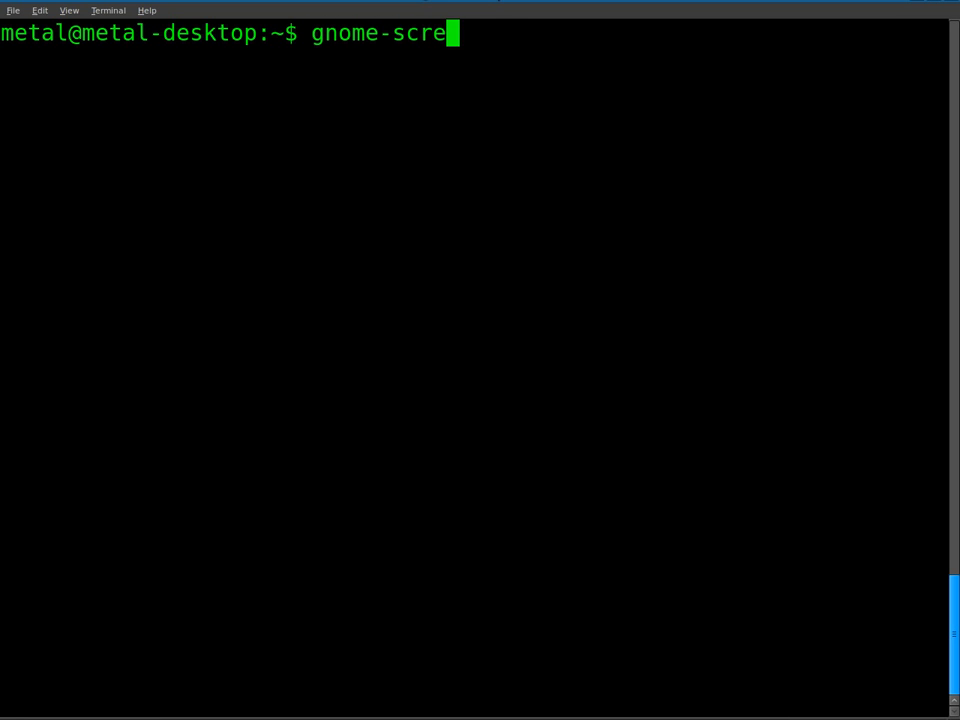
pyautogui.write('ensaver')
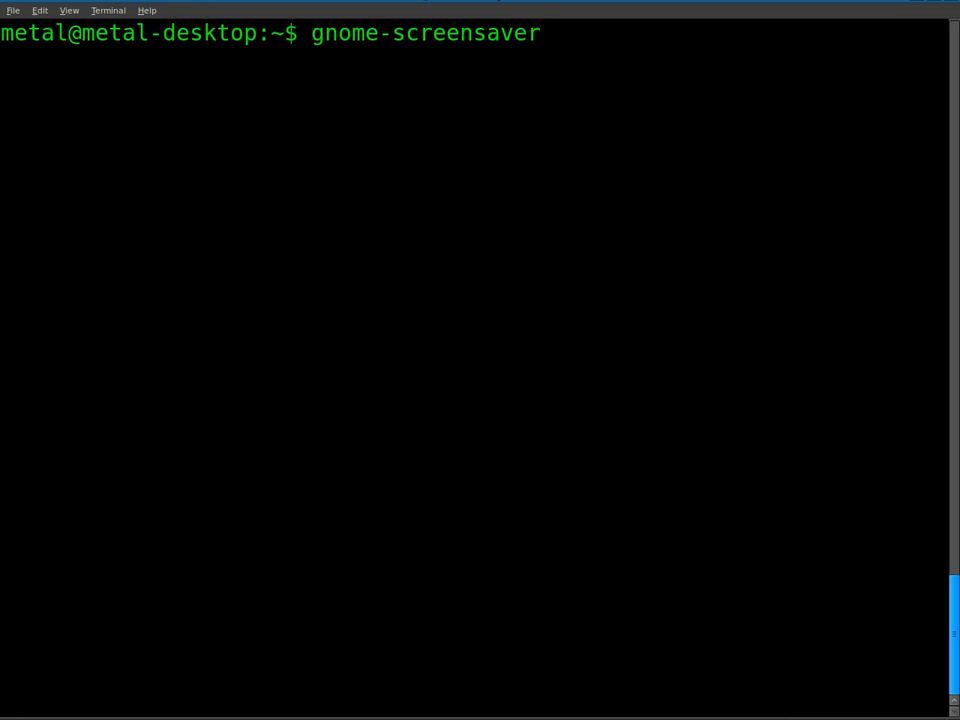
pyautogui.write('-command')
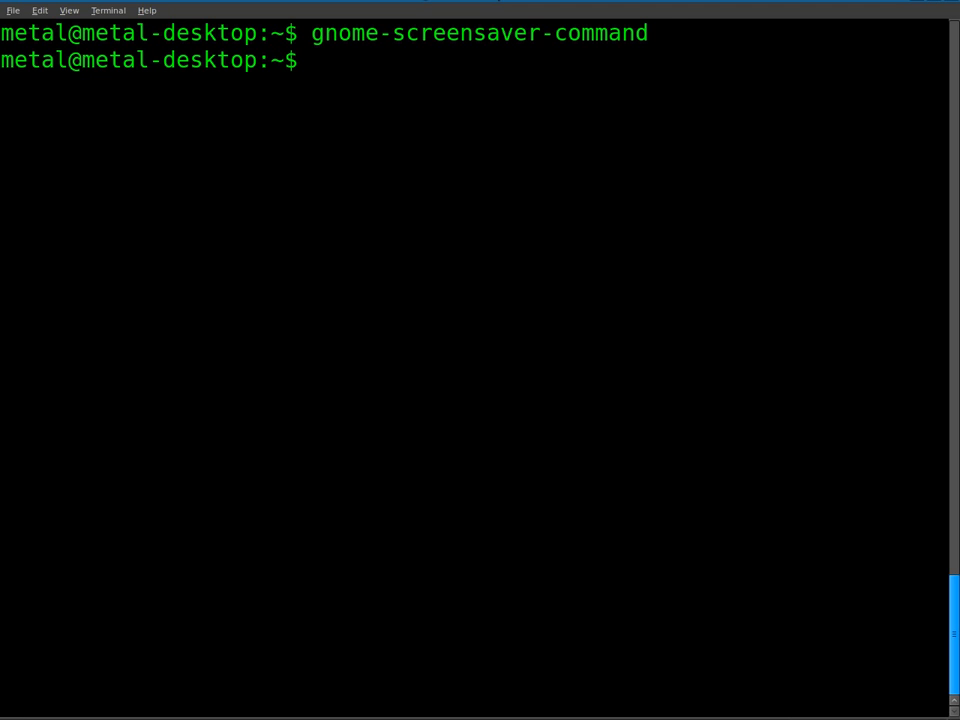
# Run gnome-screensaver-command -a to activate the screensaver.
pyautogui.write('gnome-screensaver-command -a')
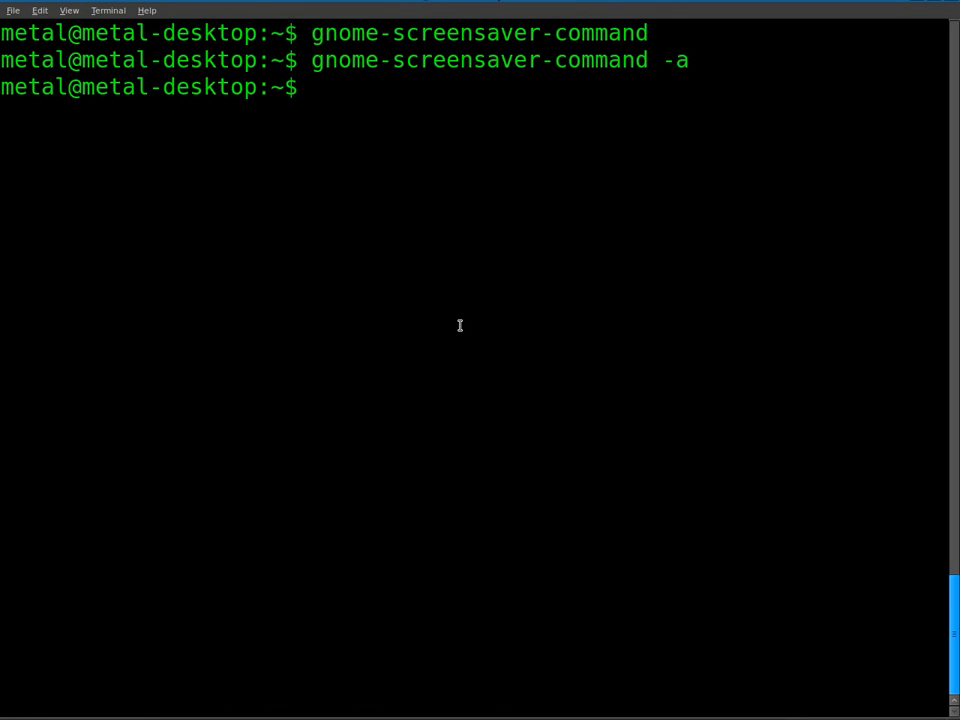
# Lock the screen with gnome-screensaver-command -l, then unlock it with the account password.
pyautogui.write('gnome-screensaver-command -a')
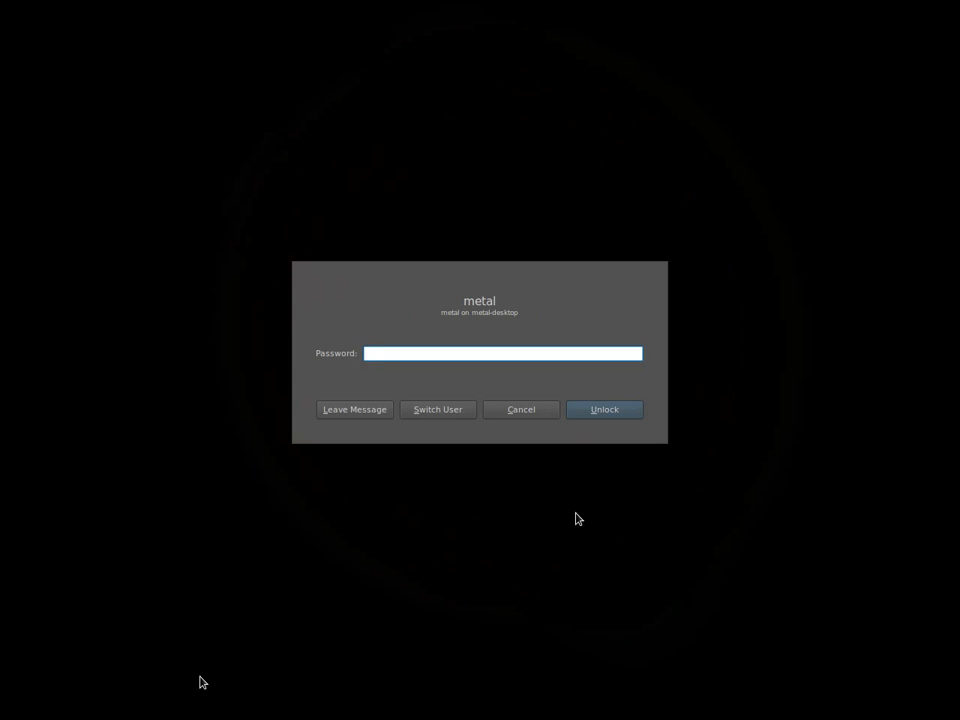
pyautogui.click(504, 352)
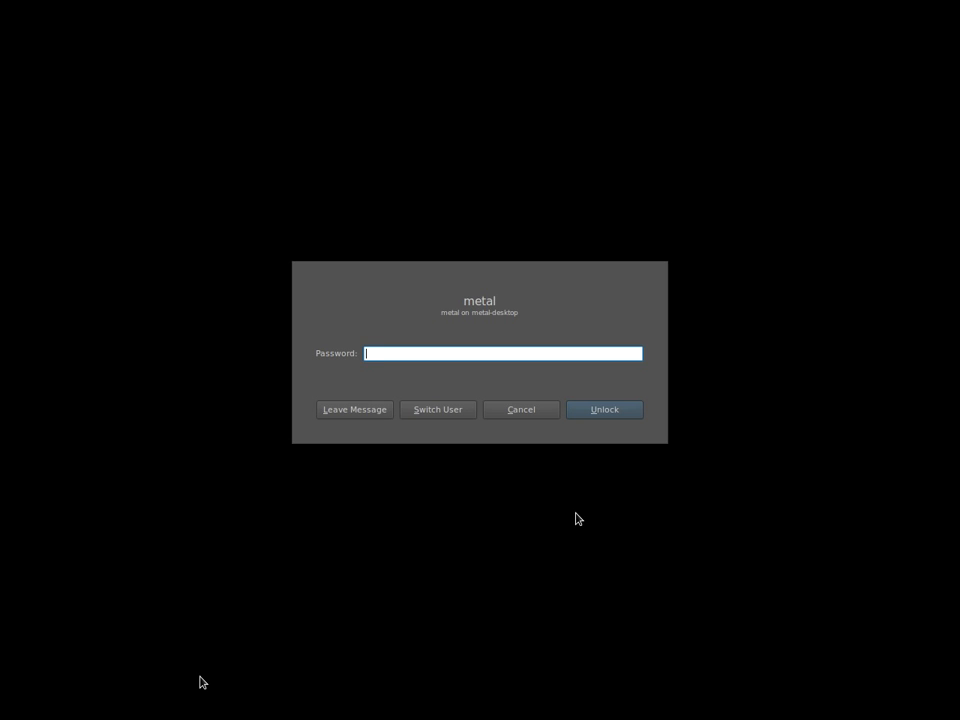
pyautogui.write('password')
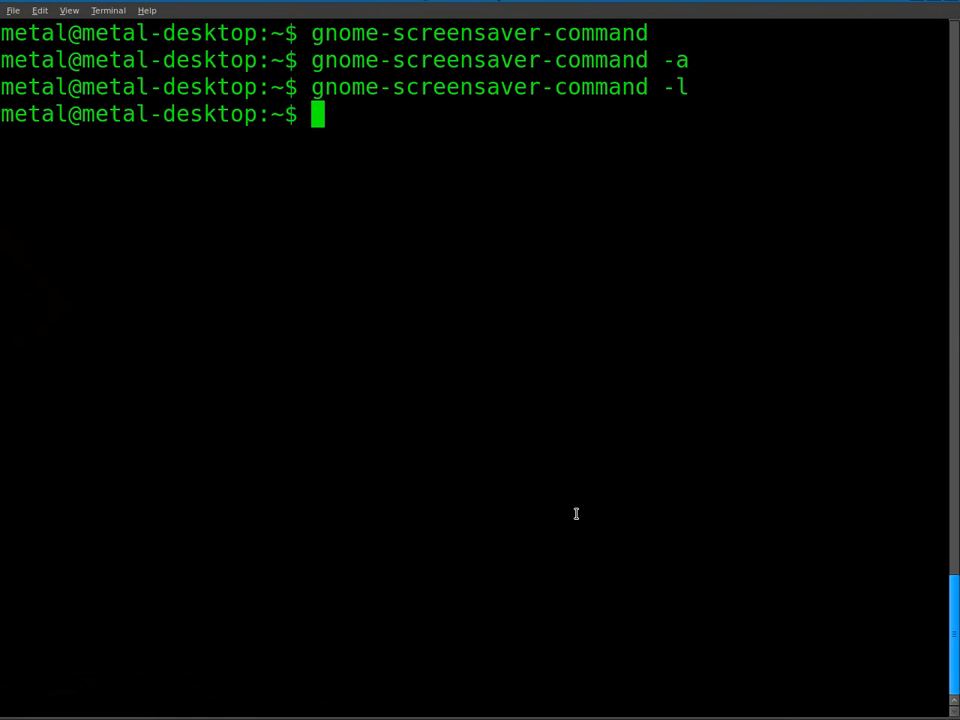
# Run gnome-screensaver-command -d, then enter a new gnome-screensaver-command -l line without running it.
pyautogui.write('gnome-screensaver-command -l')
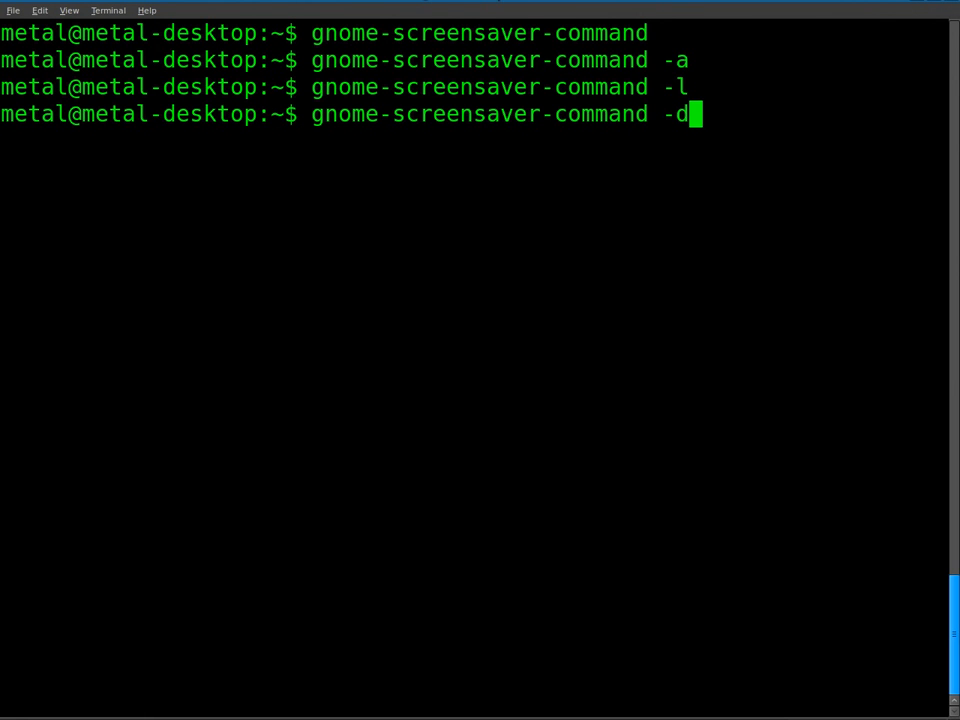
pyautogui.press('Return')
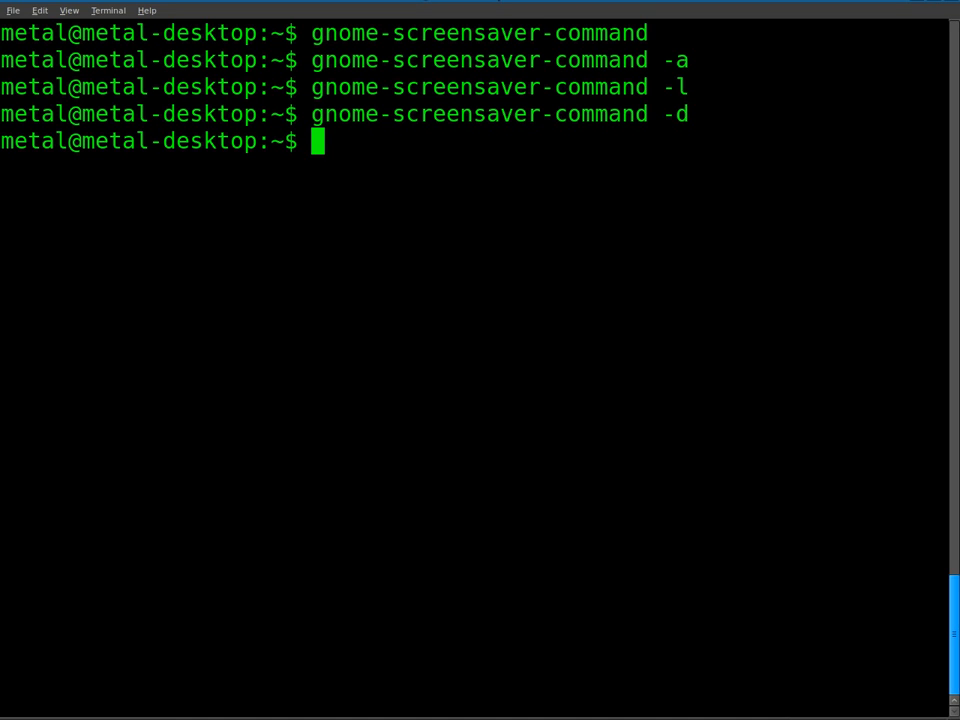
pyautogui.write('gnome-screensaver-command -l')
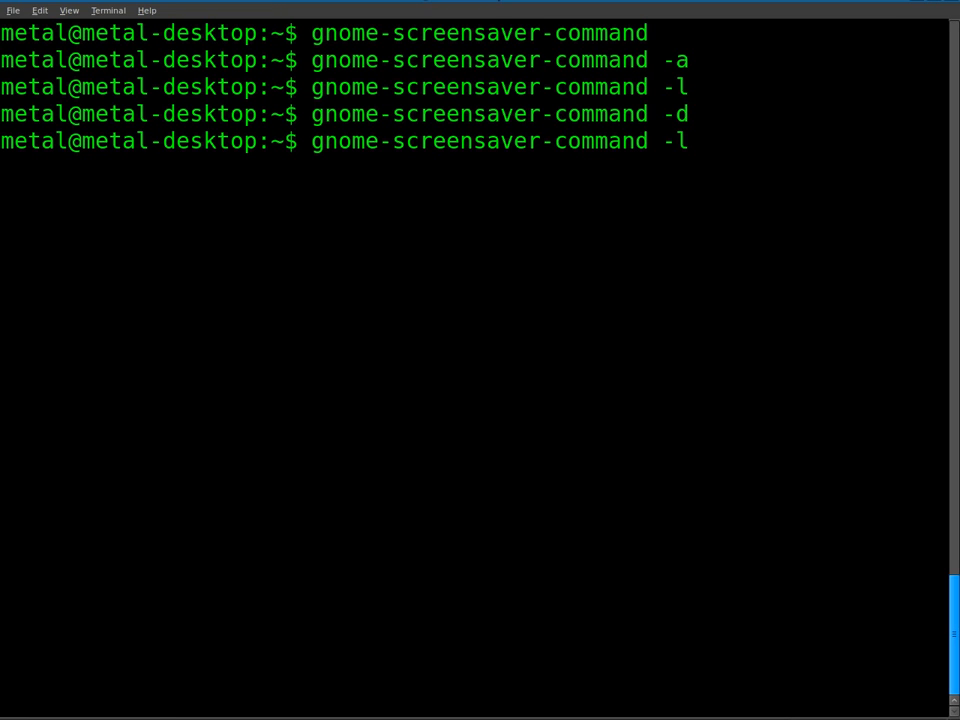
# Extend the line to '-l;sleep 5;gnome-screensaver-command -d' and run the chained lock-wait-deactivate command.
pyautogui.write(';')
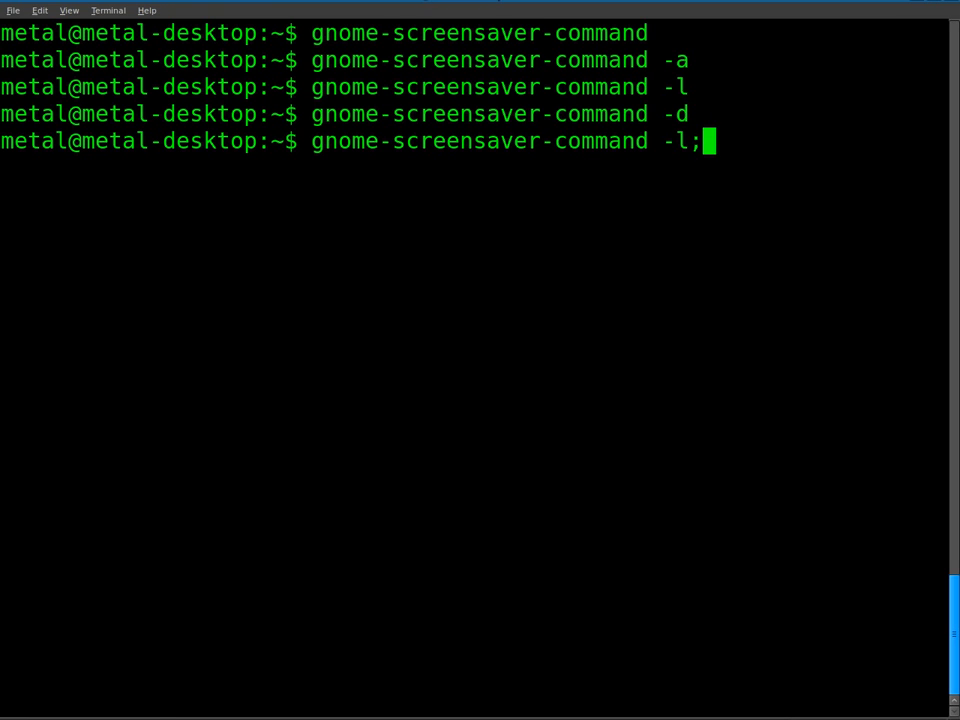
pyautogui.write('sleep 5')
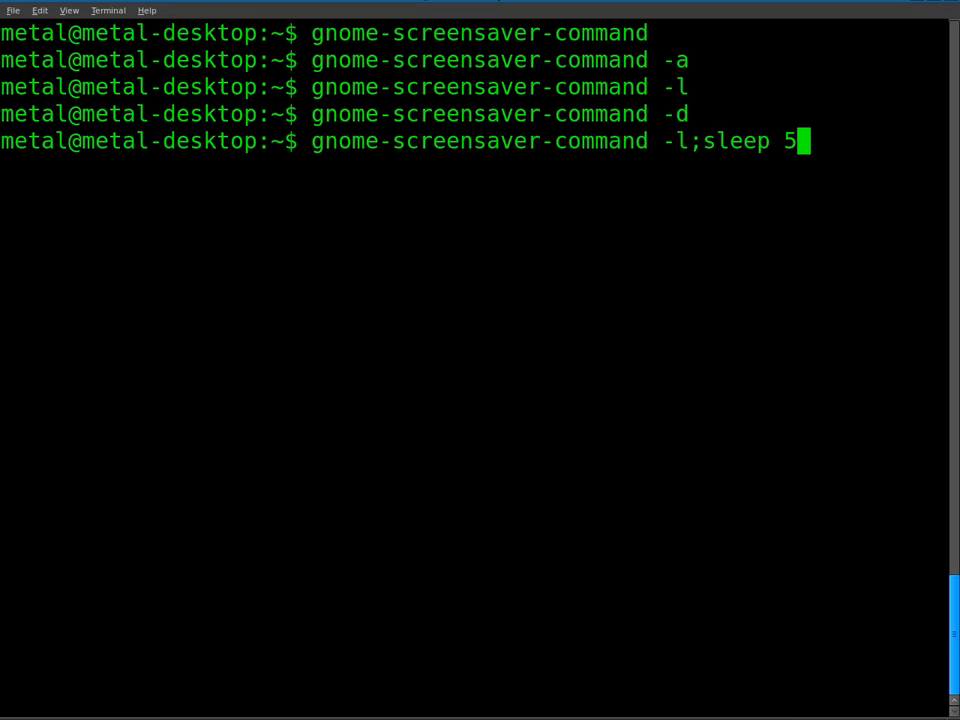
pyautogui.write(';gnome-screensaver-command -')
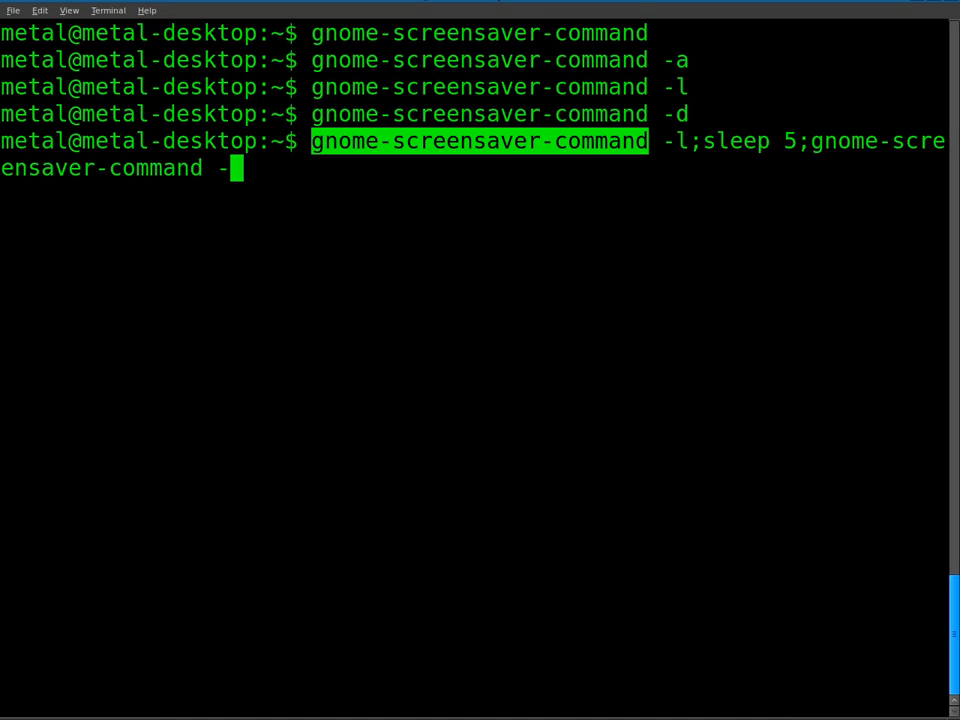
pyautogui.write('d')
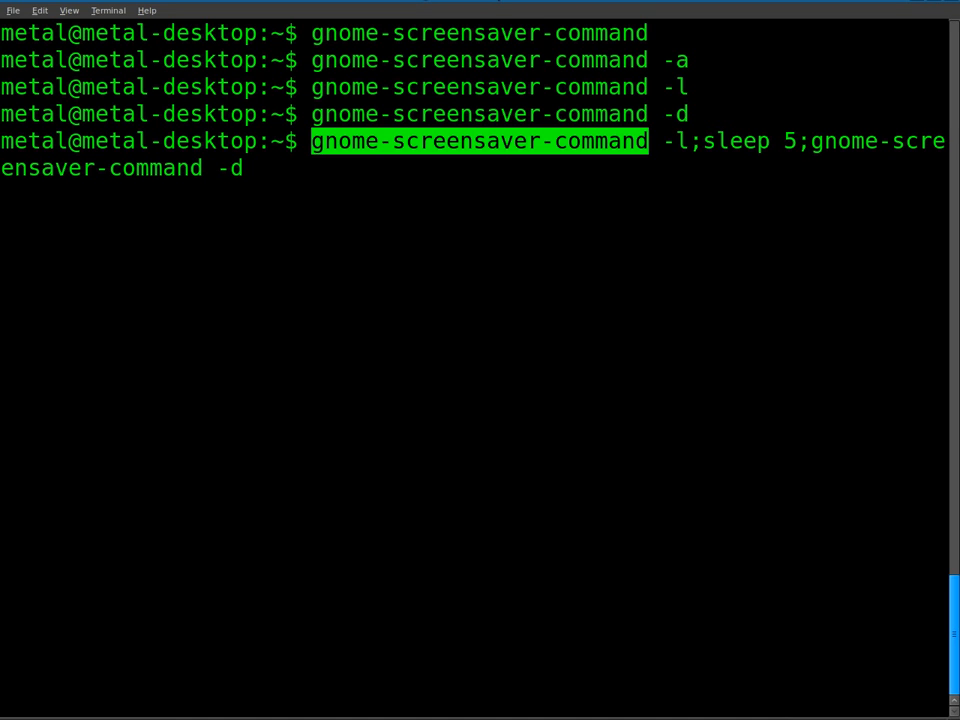
pyautogui.press('Return')
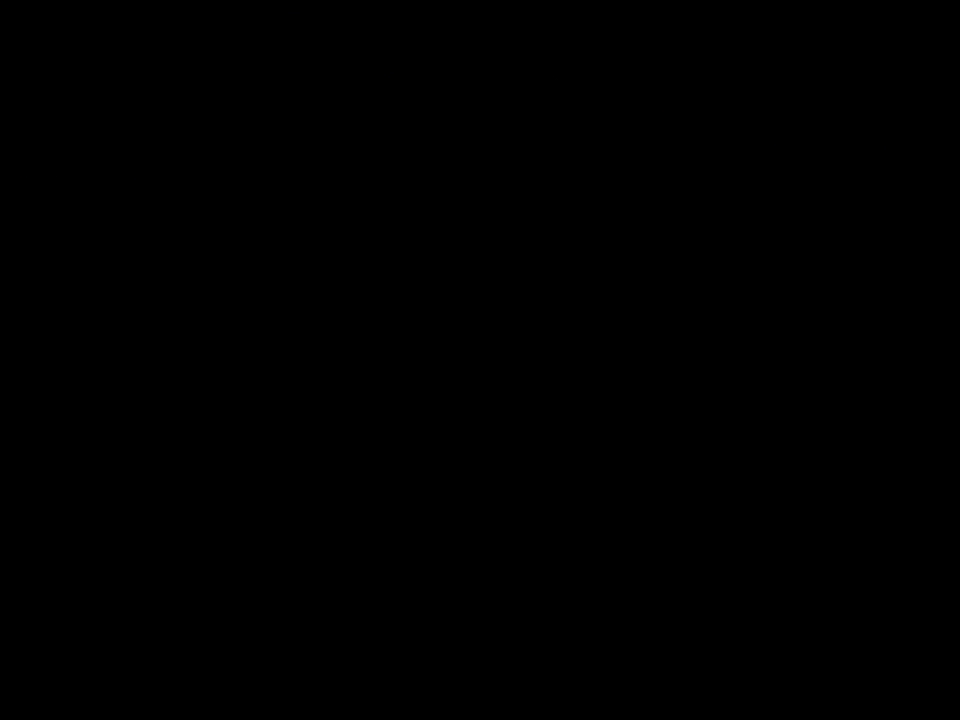